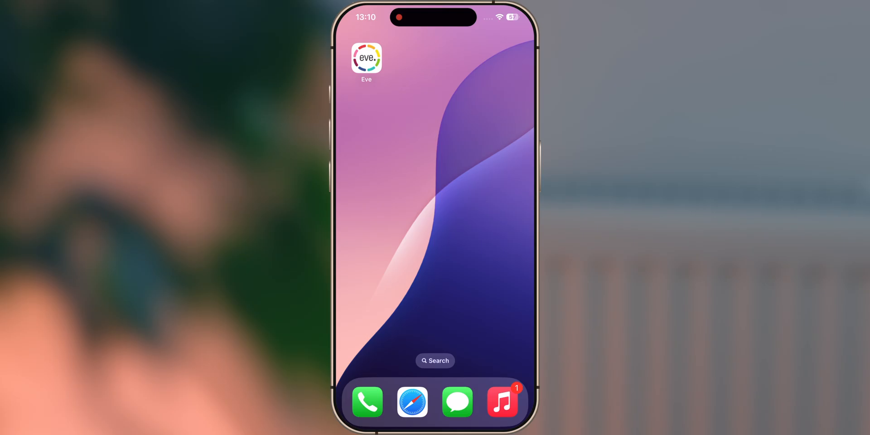
Launch Eve, open its settings, and start adding the detected 22.0° thermostat accessory
{"action": "left_click", "coordinate": [366, 58]}
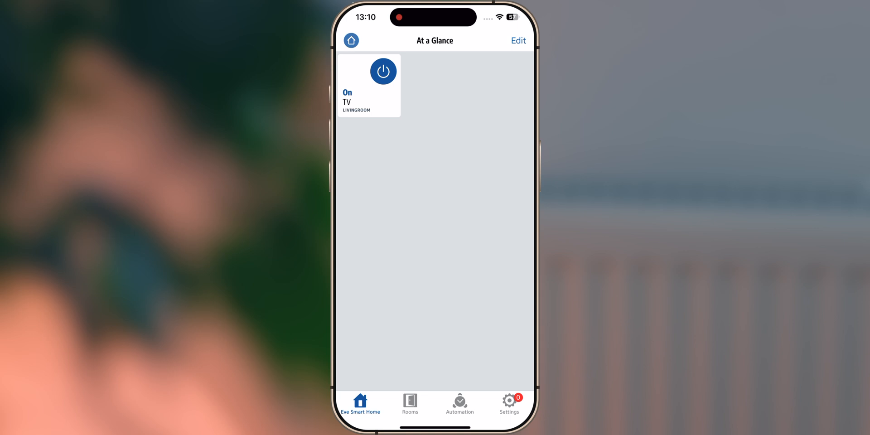
{"action": "left_click", "coordinate": [508, 403]}
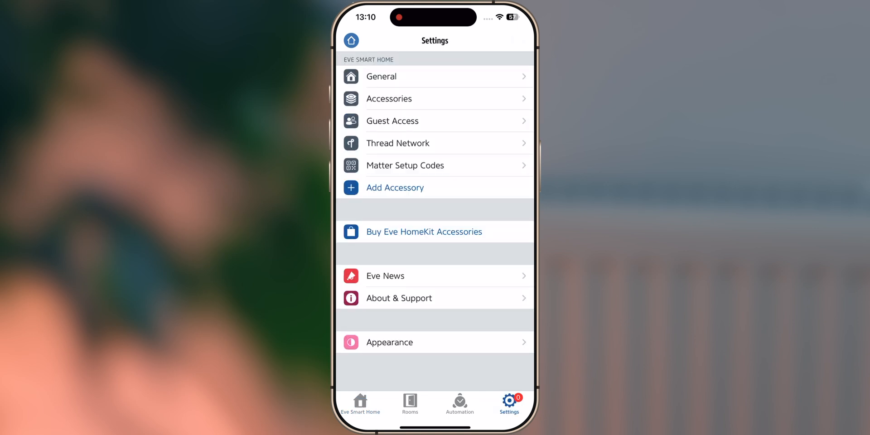
{"action": "left_click", "coordinate": [395, 188]}
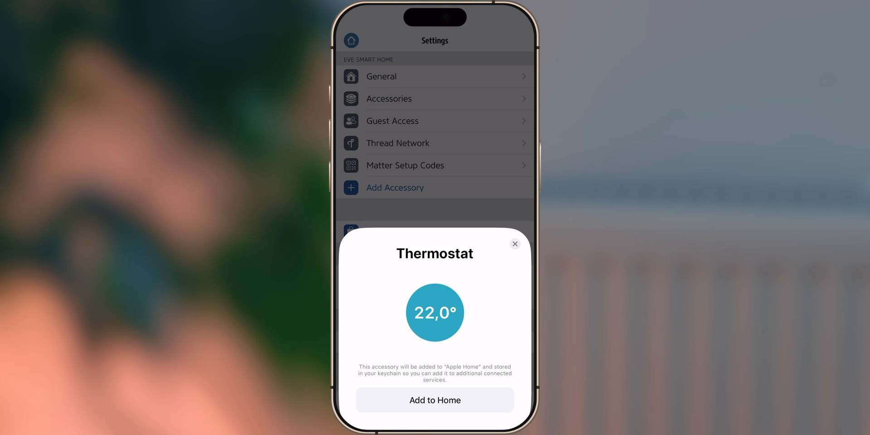
Add the thermostat to Home in the Living room as 'Eve Thermo', skipping automations
{"action": "left_click", "coordinate": [434, 400]}
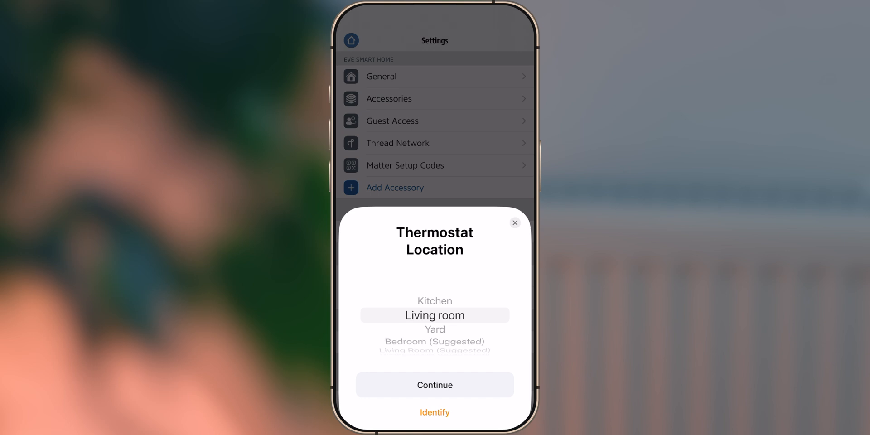
{"action": "left_click", "coordinate": [435, 385]}
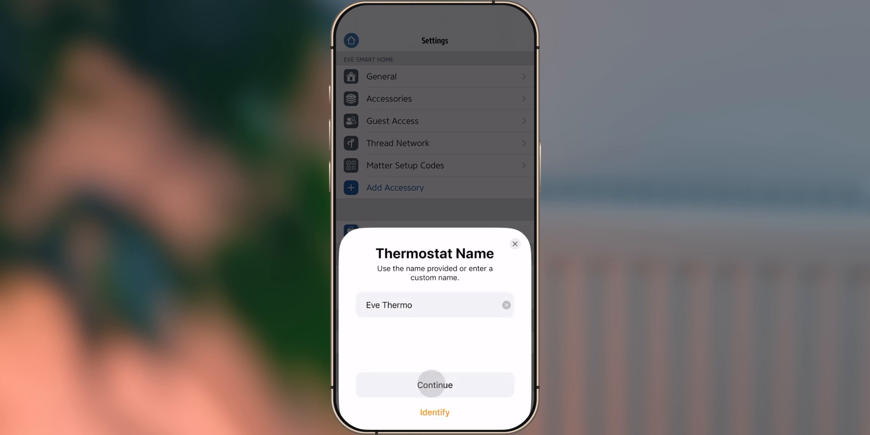
{"action": "left_click", "coordinate": [434, 384]}
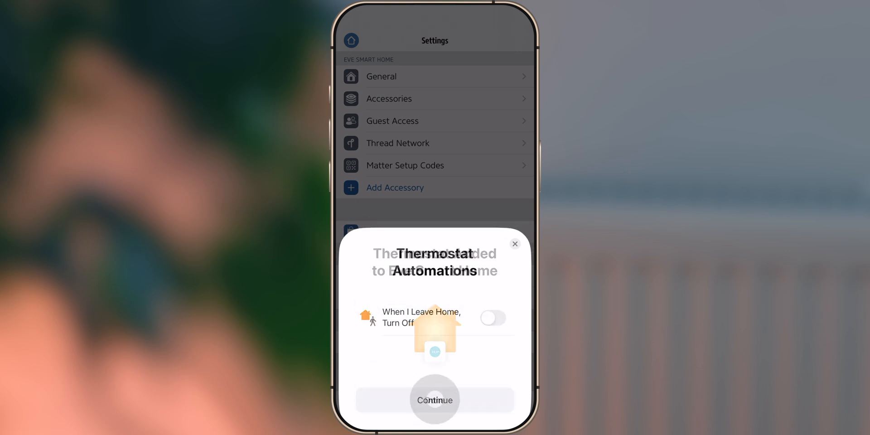
{"action": "left_click", "coordinate": [435, 400]}
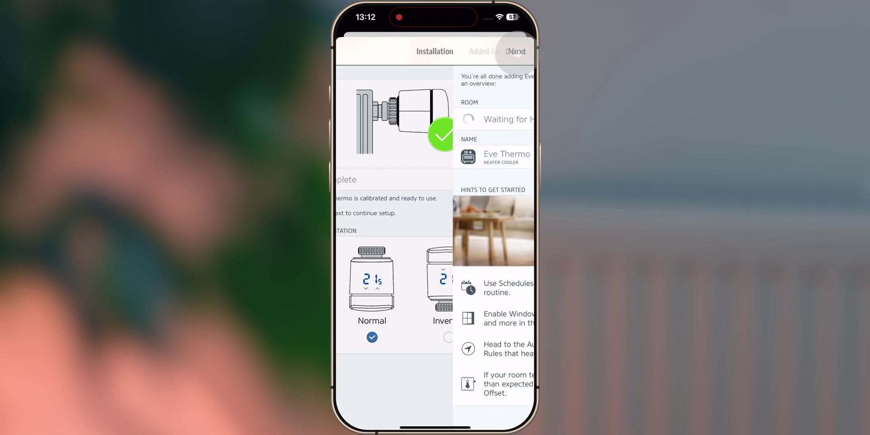
Continue past the completed calibration and finish the Eve Thermo setup overview
{"action": "left_click", "coordinate": [516, 52]}
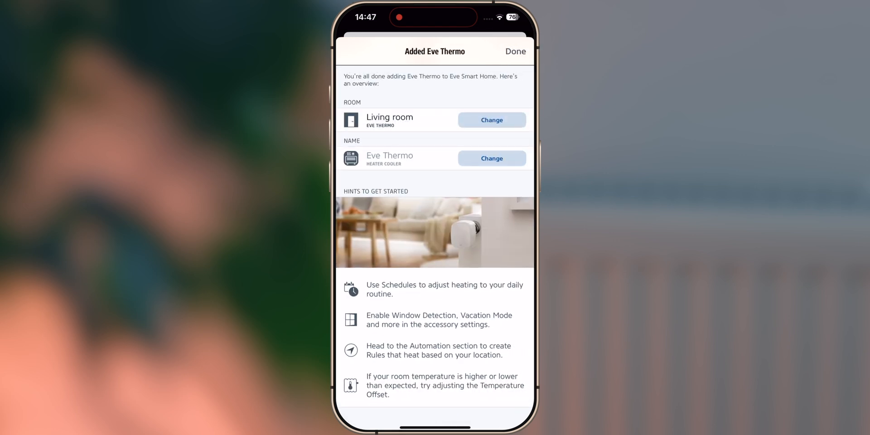
{"action": "left_click", "coordinate": [515, 51]}
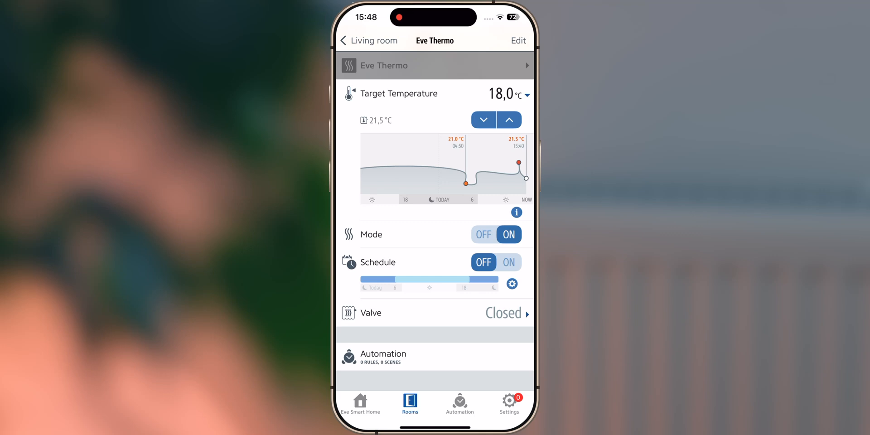
Open the heating schedule, set Comfort to 22.0°C, and edit the 06:00–09:00 and 17:00–23:00 periods
{"action": "left_click", "coordinate": [512, 284]}
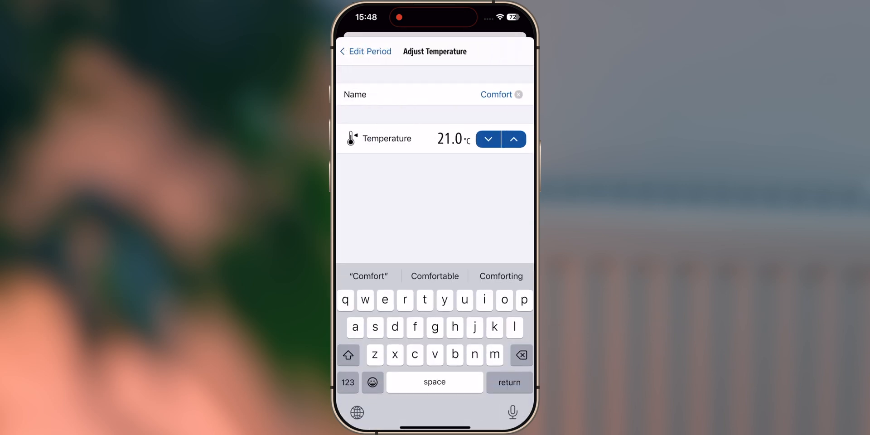
{"action": "left_click", "coordinate": [512, 139]}
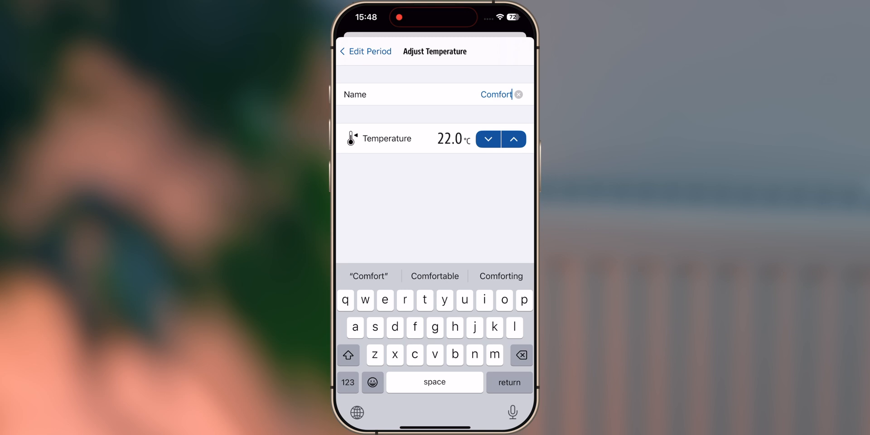
{"action": "left_click", "coordinate": [366, 51]}
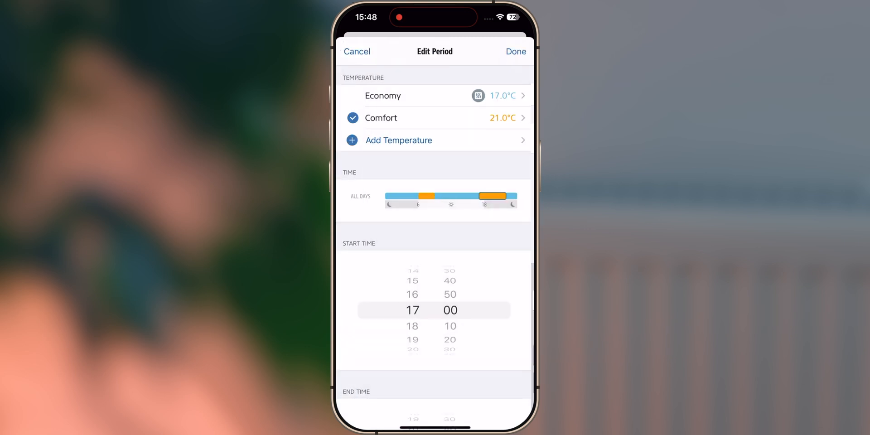
{"action": "scroll", "scroll_direction": "down", "scroll_amount": 3}
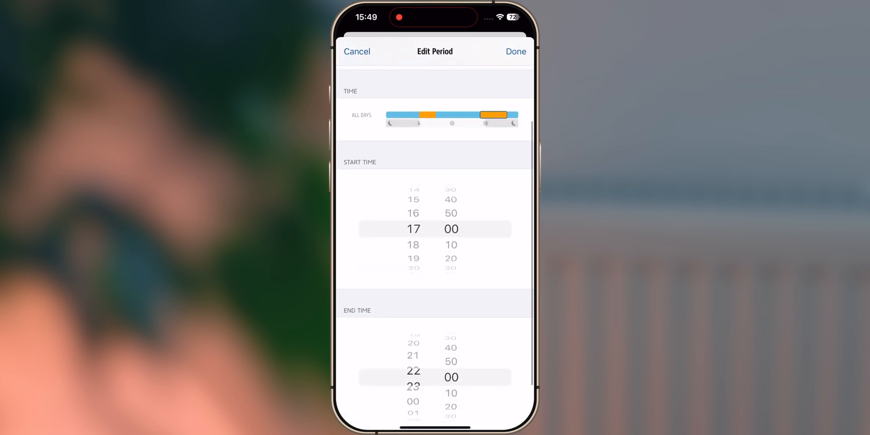
{"action": "scroll", "scroll_direction": "down", "scroll_amount": 3}
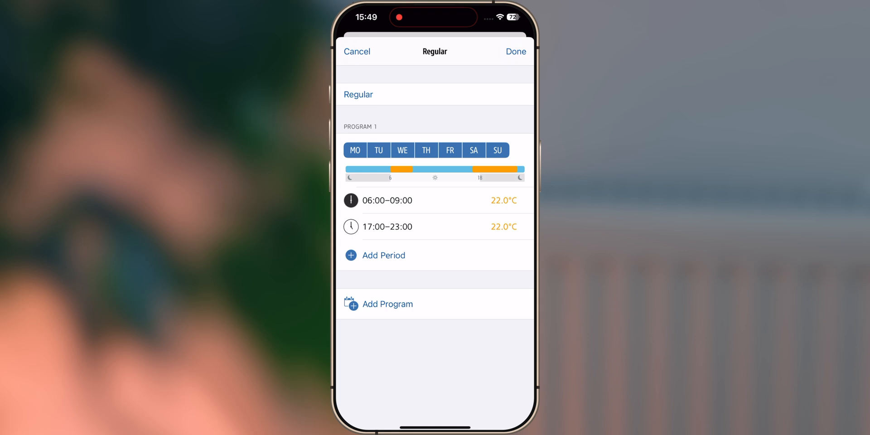
Add a separate SA/SU weekend program, save the preset as 'Regular schedule', and apply it
{"action": "left_click", "coordinate": [387, 304]}
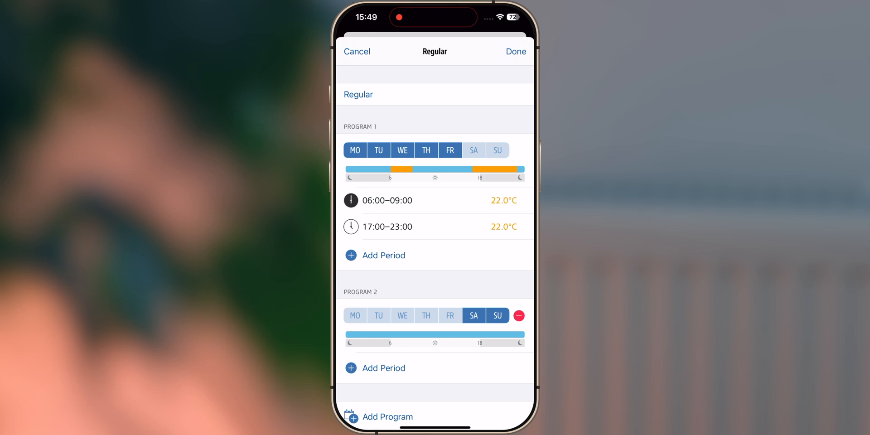
{"action": "scroll", "scroll_direction": "down", "scroll_amount": 3}
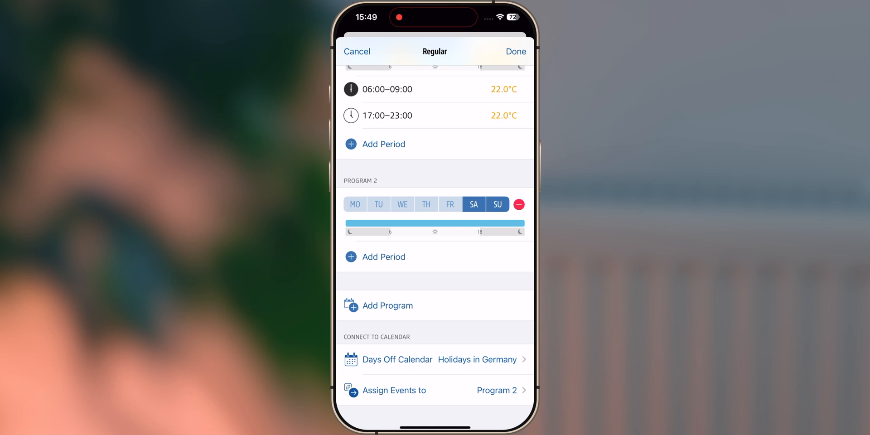
{"action": "scroll", "scroll_direction": "down", "scroll_amount": 3}
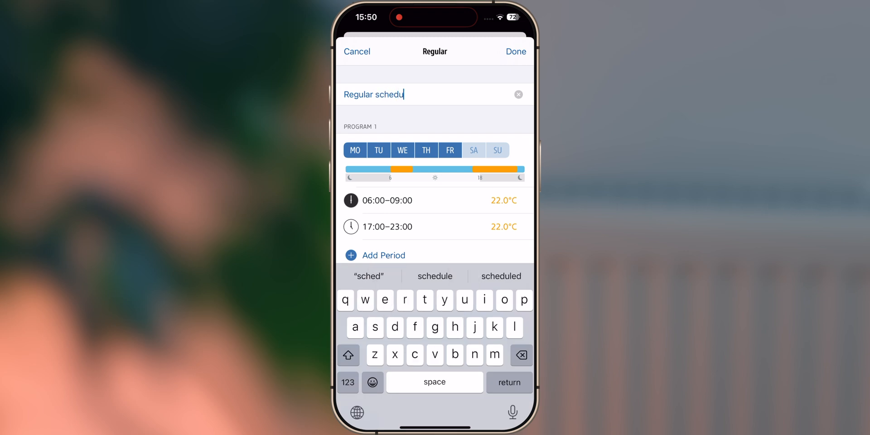
{"action": "left_click", "coordinate": [515, 51]}
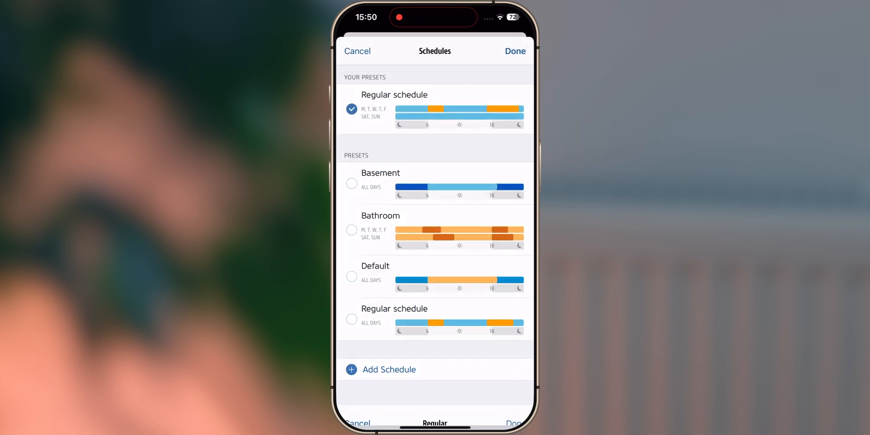
{"action": "left_click", "coordinate": [513, 51]}
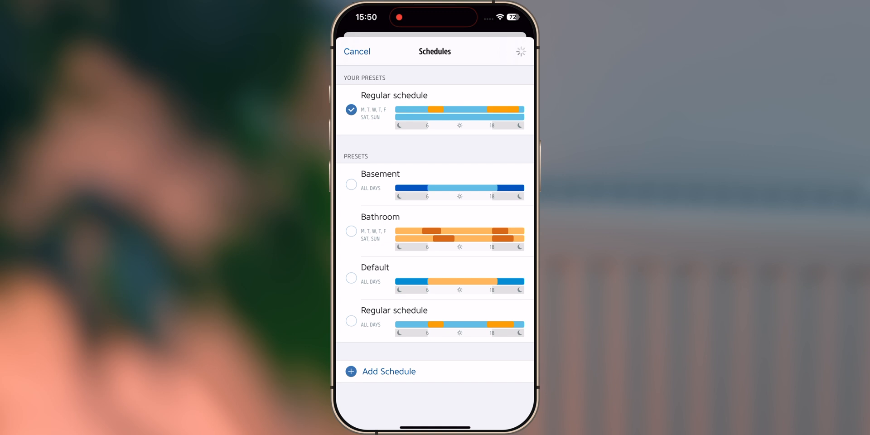
{"action": "left_click", "coordinate": [356, 51]}
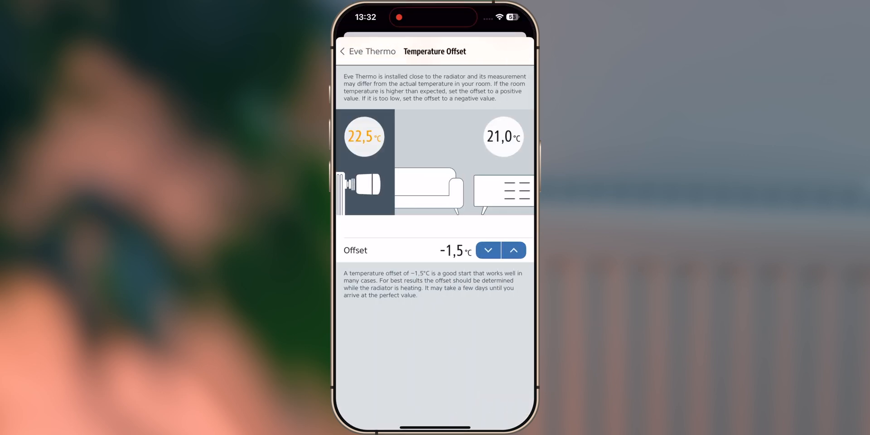
Adjust Eve Thermo's temperature offset from −1.5 °C to −2.0 °C
{"action": "left_click", "coordinate": [487, 250]}
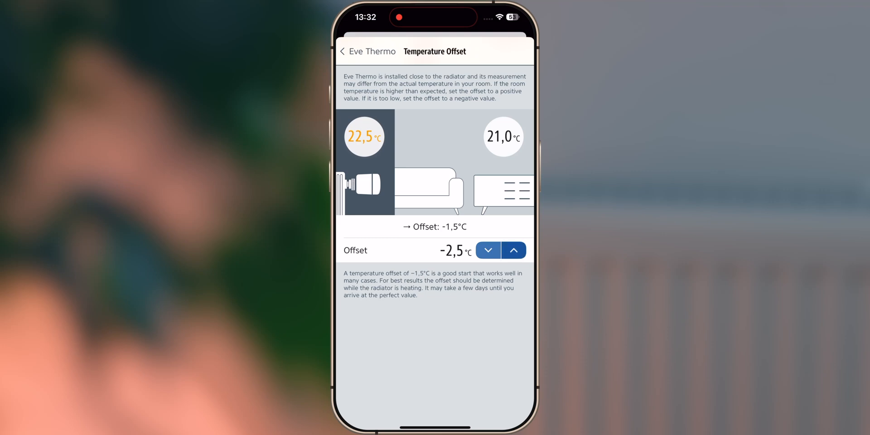
{"action": "left_click", "coordinate": [512, 250]}
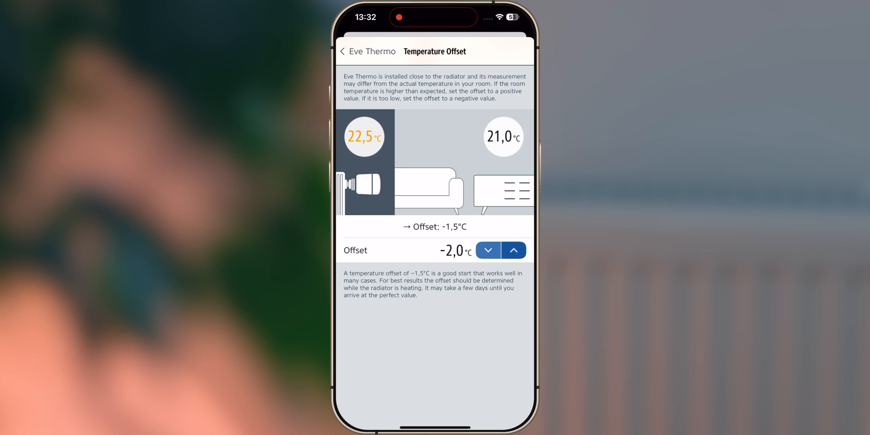
{"action": "left_click", "coordinate": [368, 51]}
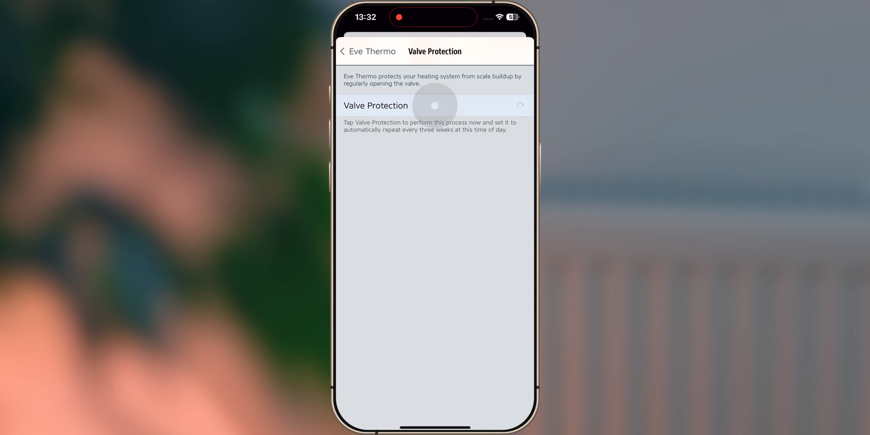
Run Valve Protection on Eve Thermo until the checkmark confirms it's set to repeat
{"action": "left_click", "coordinate": [435, 106]}
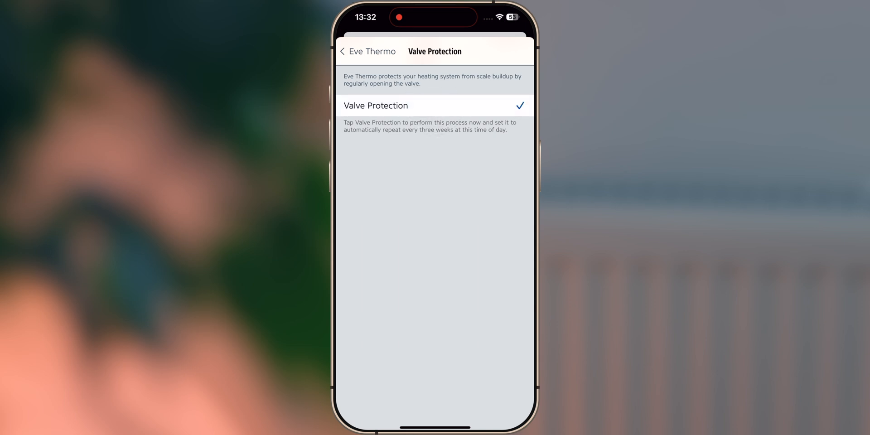